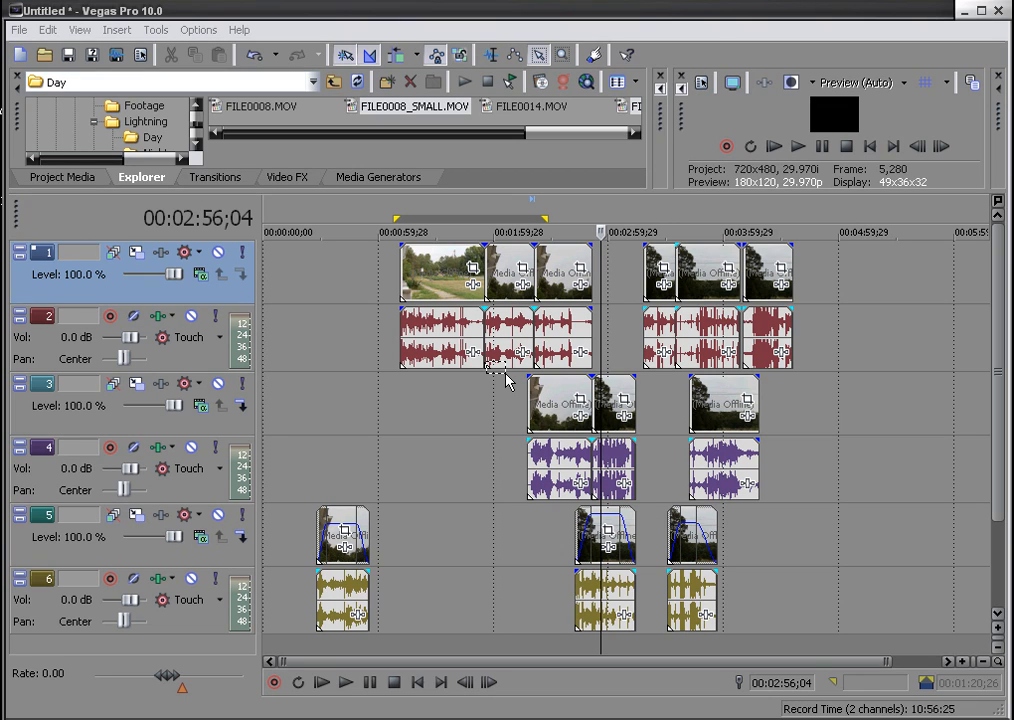
{"action": "mouse_move", "coordinate": [538, 56]}
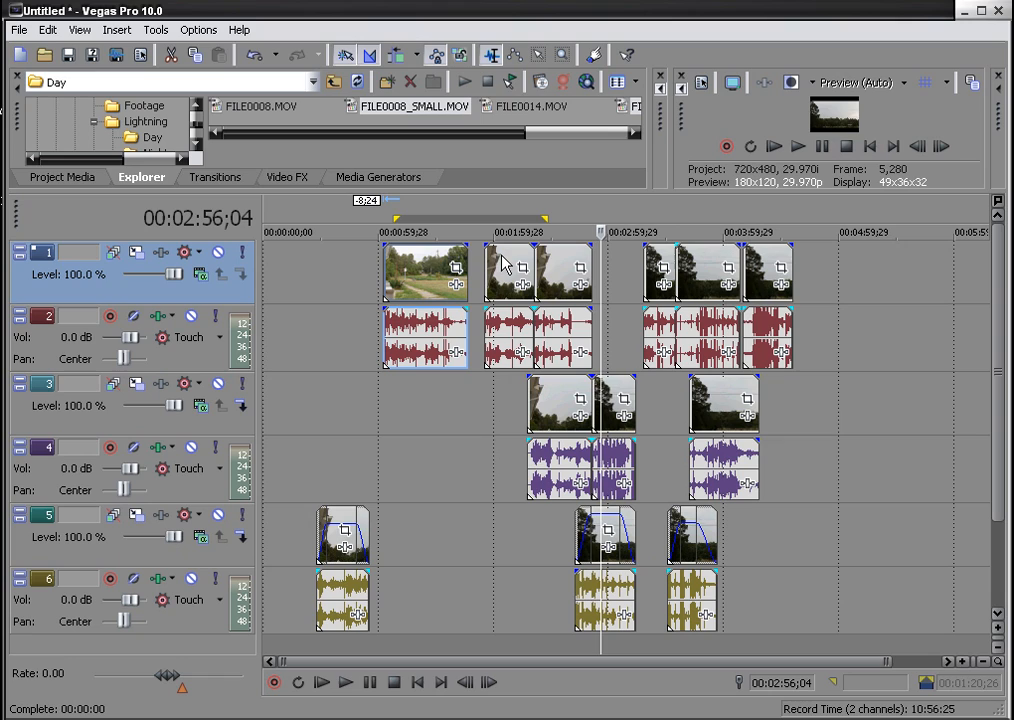
{"action": "mouse_move", "coordinate": [538, 56]}
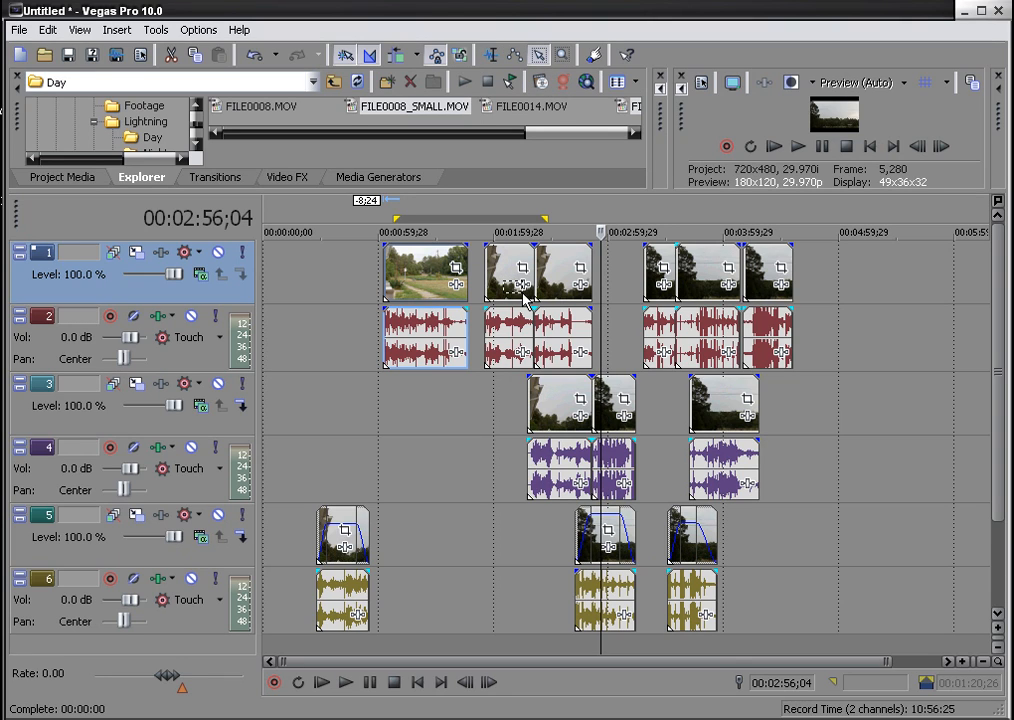
- Shift the opening clips on the top video and audio tracks later, against the following clips
{"action": "left_click", "coordinate": [424, 270]}
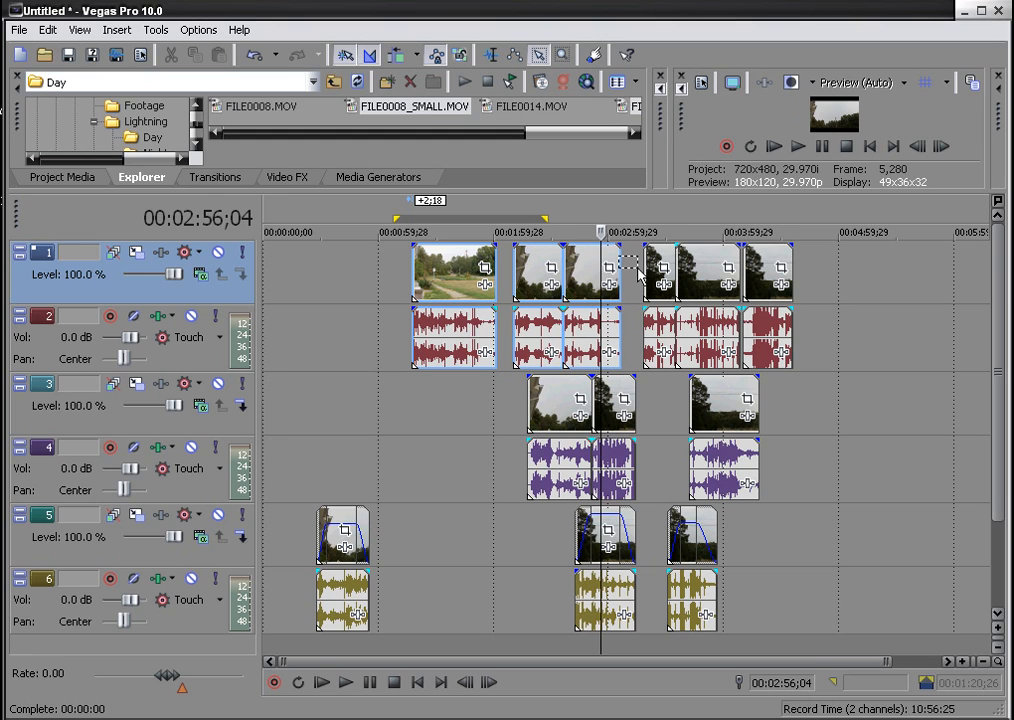
{"action": "mouse_move", "coordinate": [548, 368]}
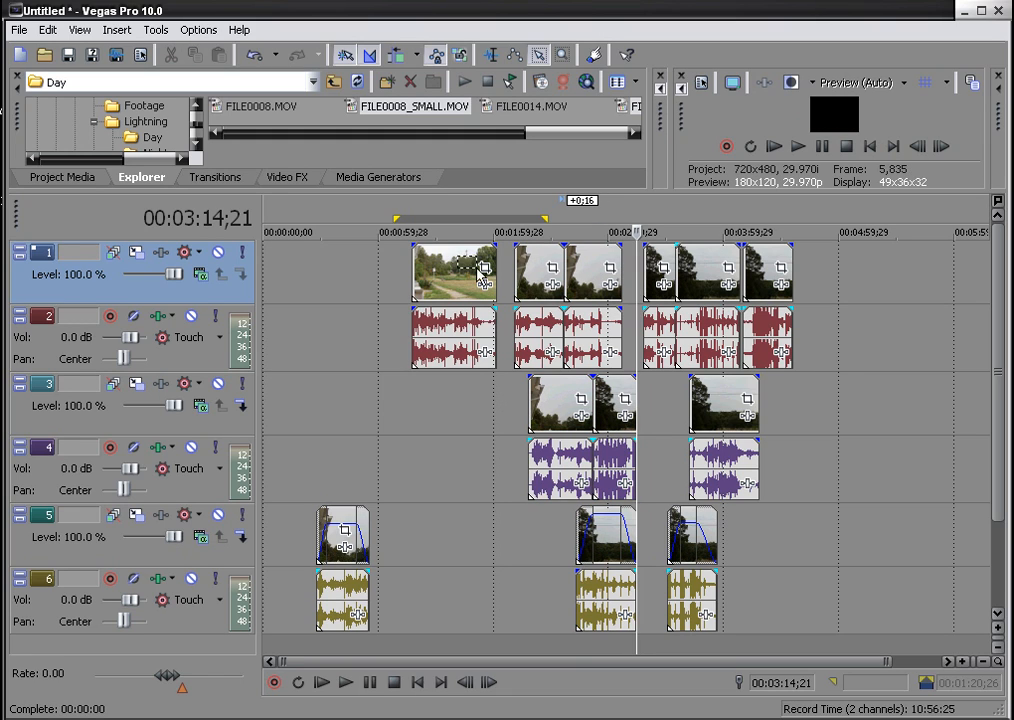
{"action": "mouse_move", "coordinate": [516, 270]}
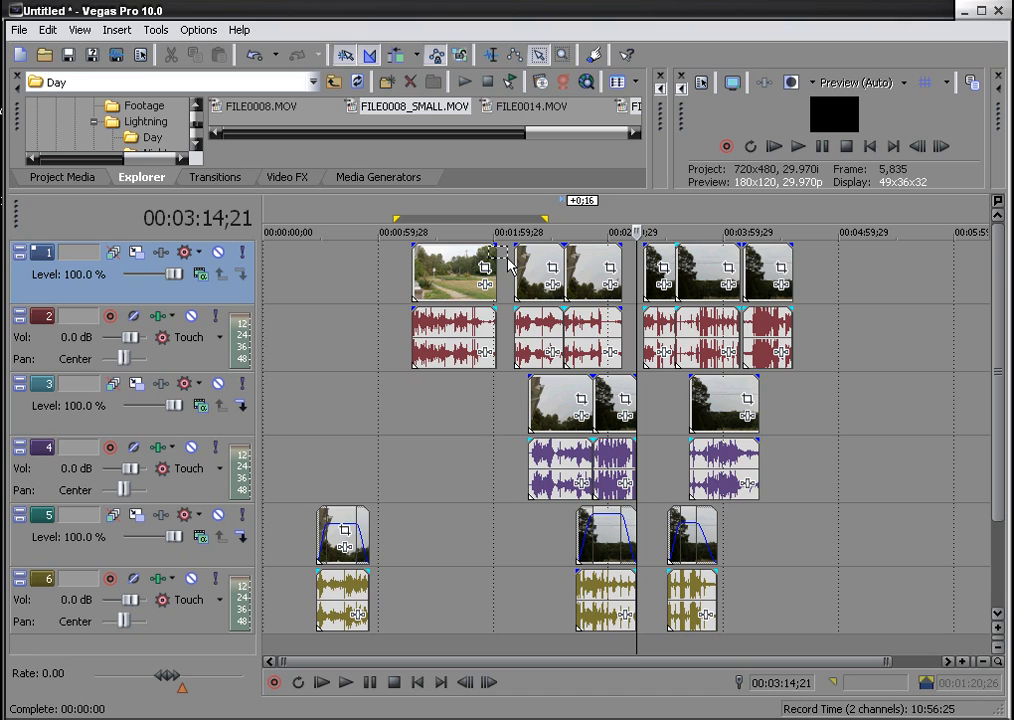
- Box-select all events on tracks 1 and 2 with the Selection Edit Tool
{"action": "left_click", "coordinate": [540, 276]}
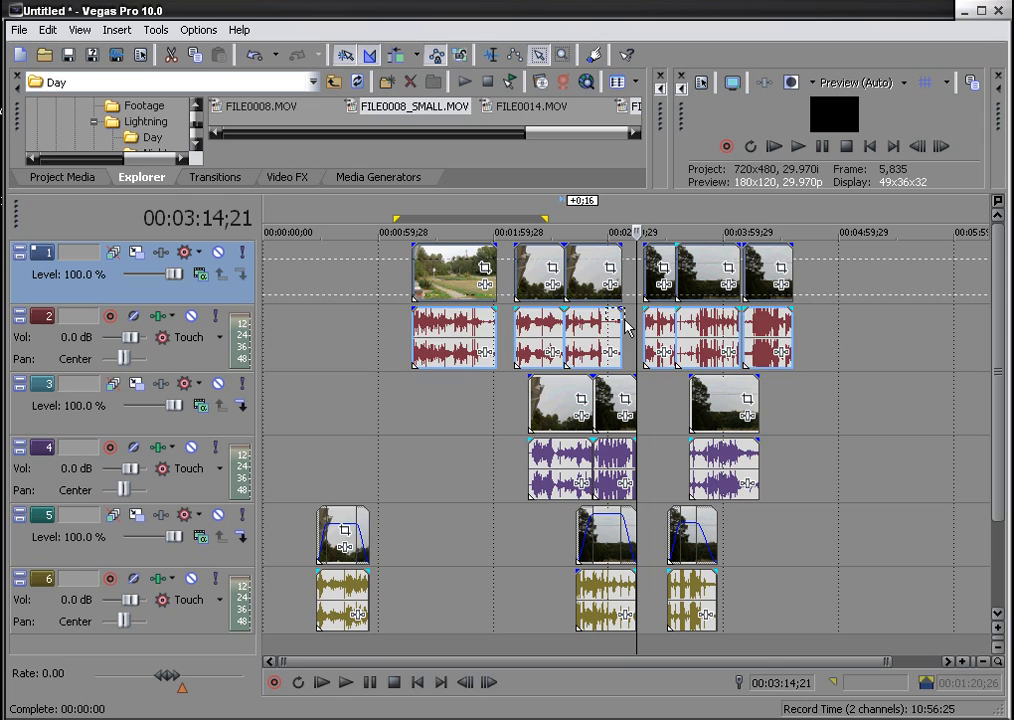
{"action": "mouse_move", "coordinate": [678, 318]}
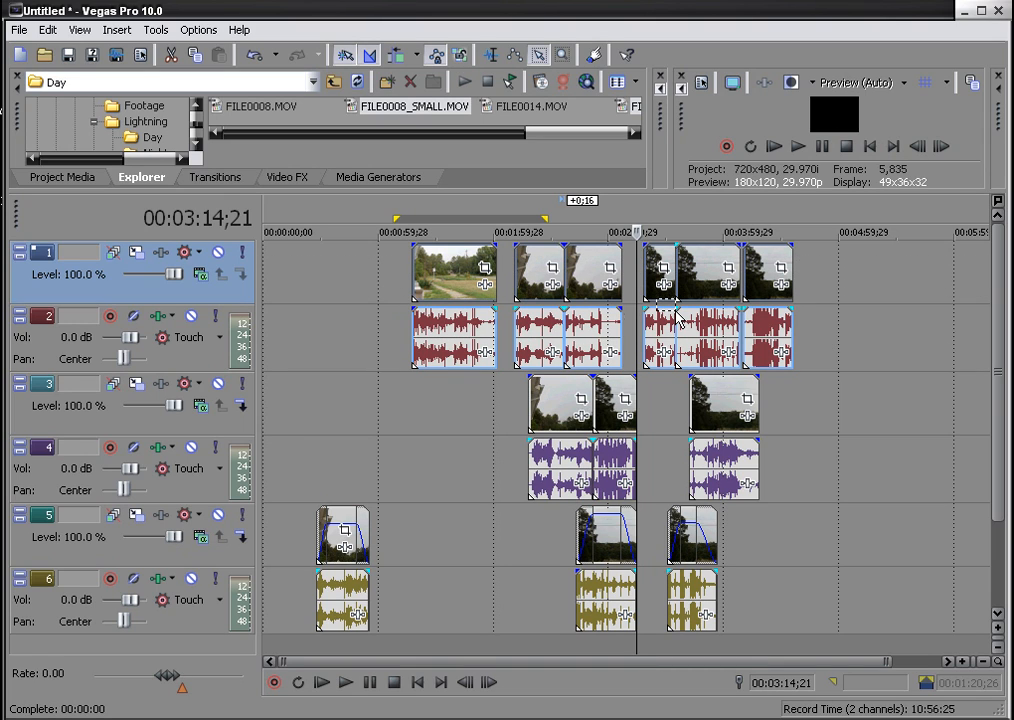